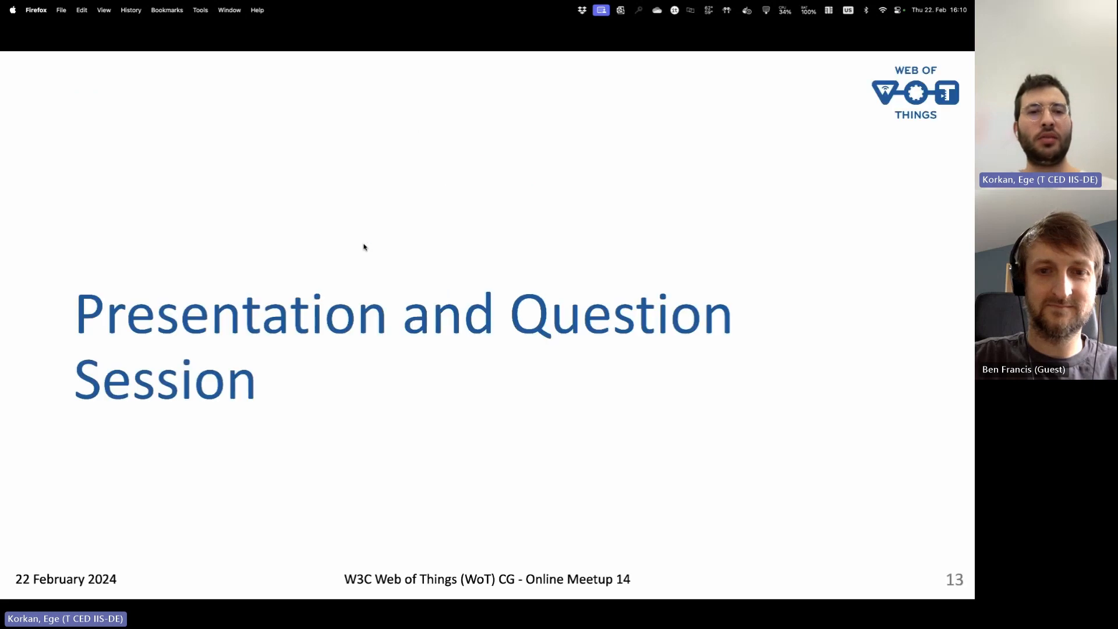
key("right")
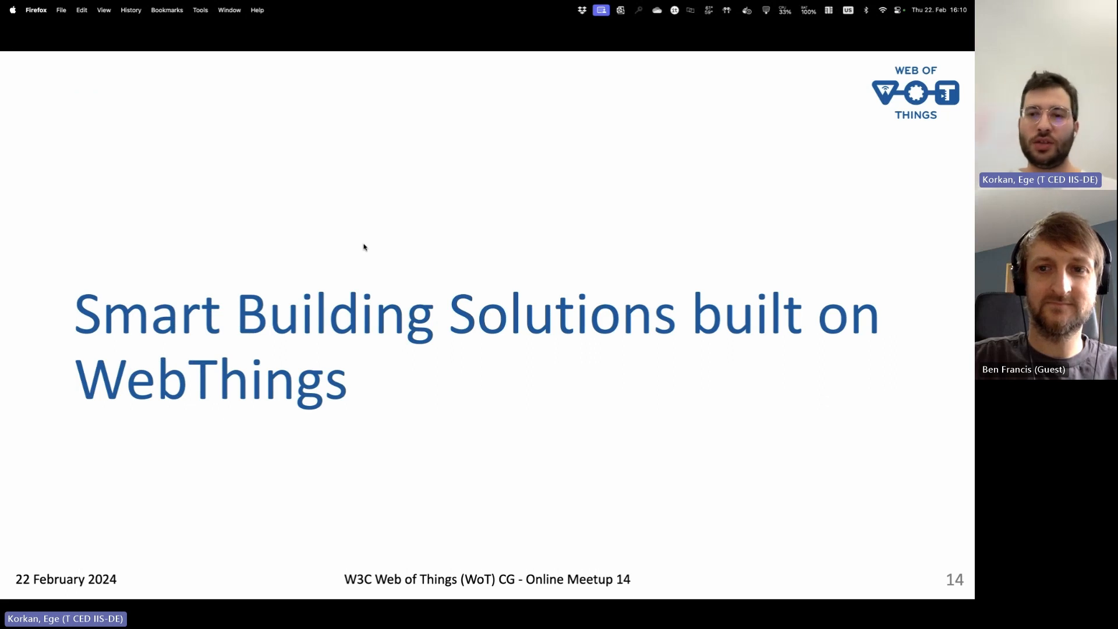
mouse_move(468, 198)
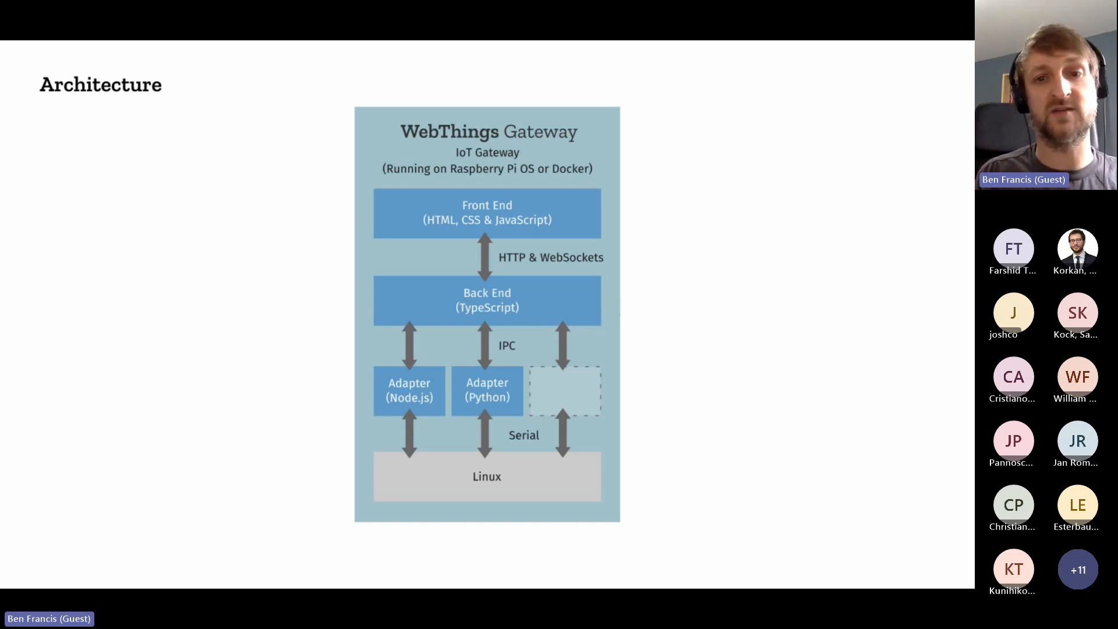
key("Right")
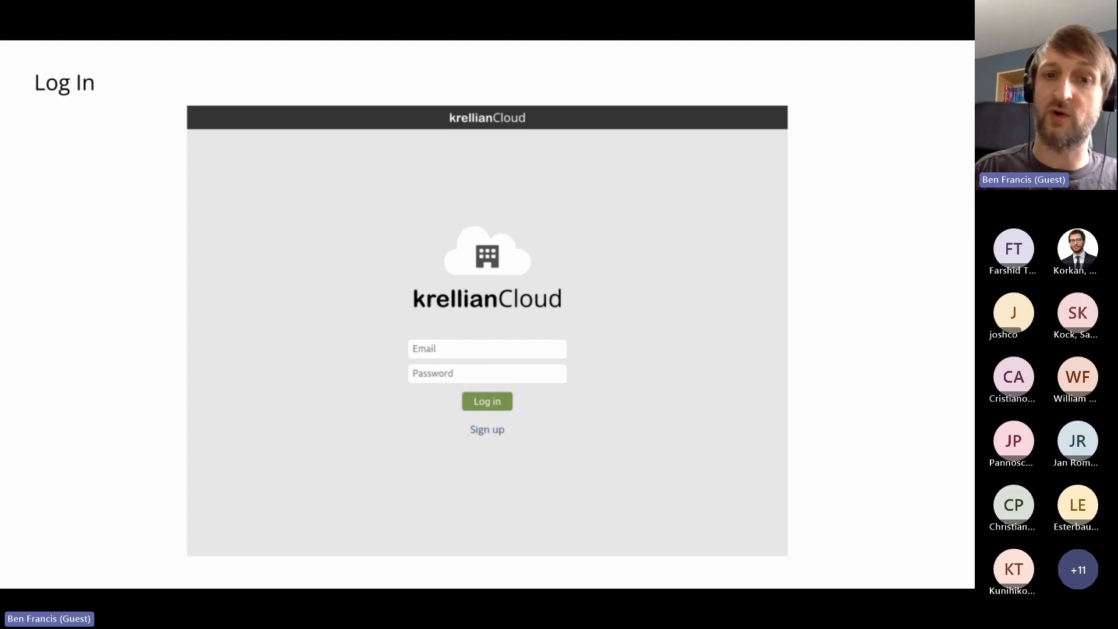
left_click(486, 400)
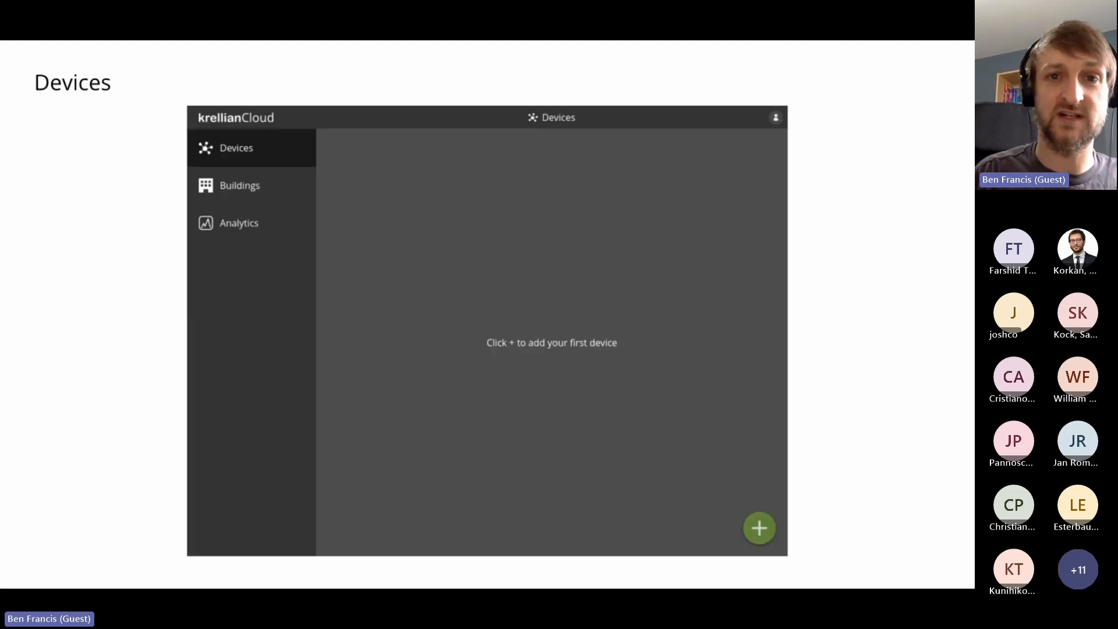
left_click(758, 527)
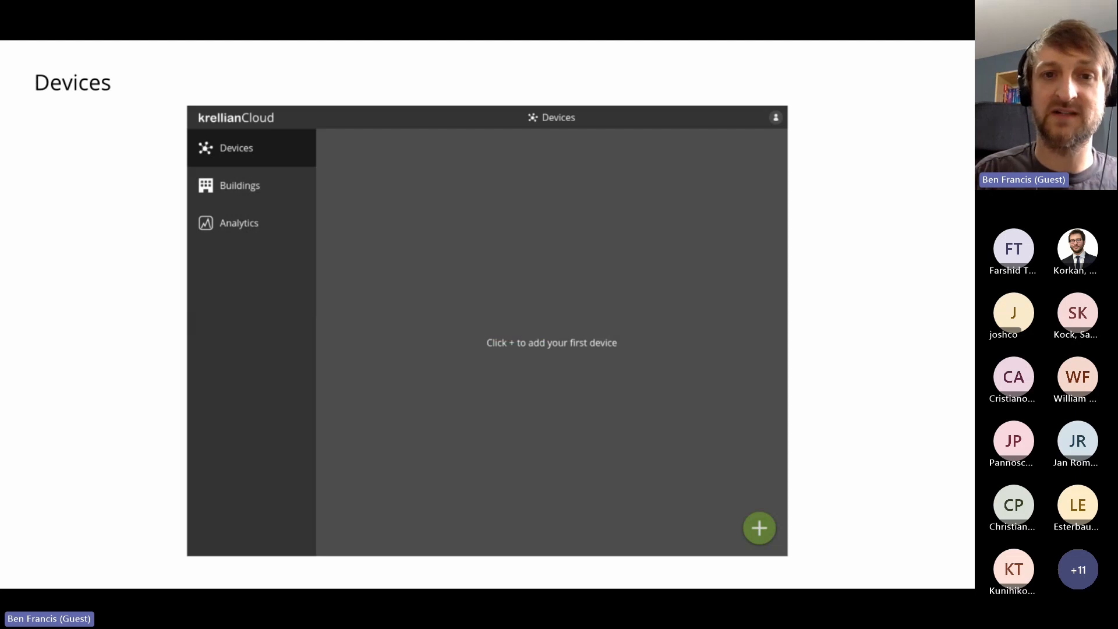
left_click(758, 528)
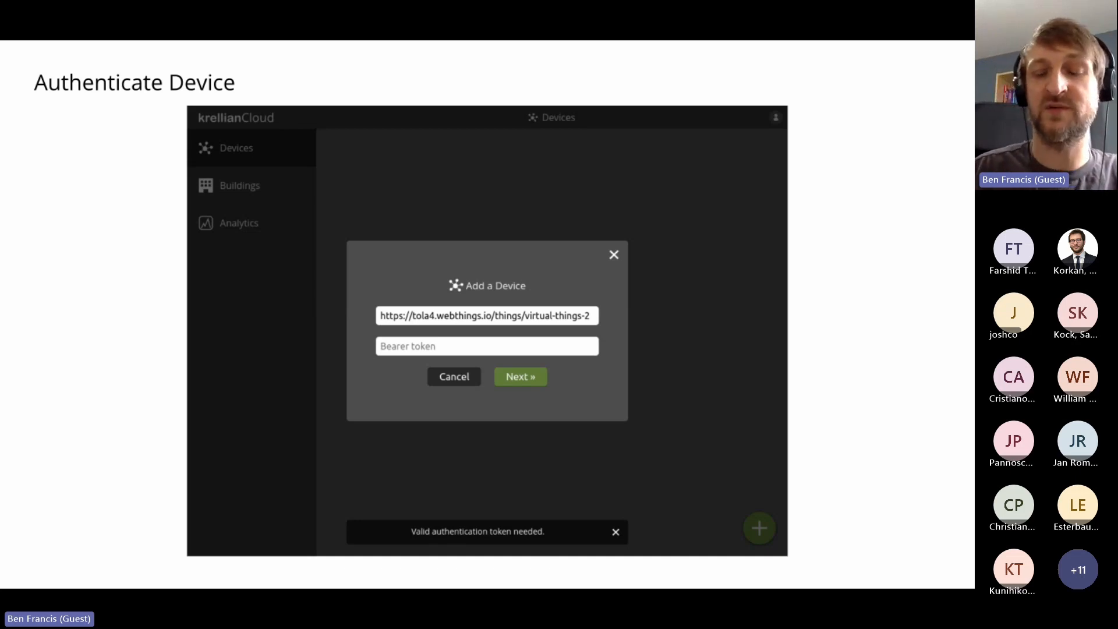
left_click(520, 377)
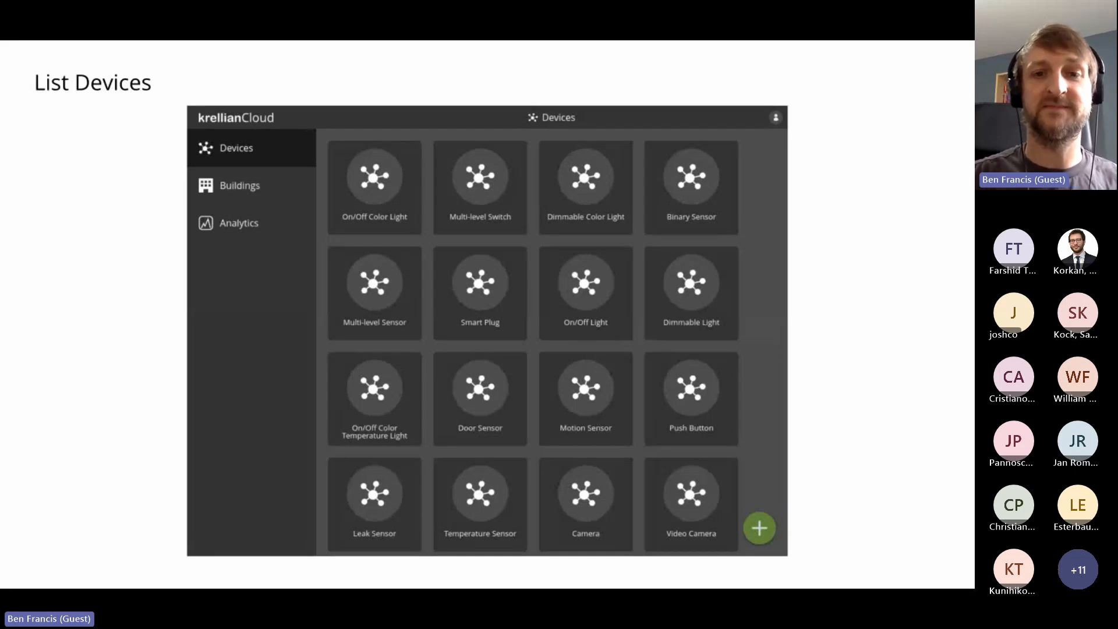
left_click(584, 187)
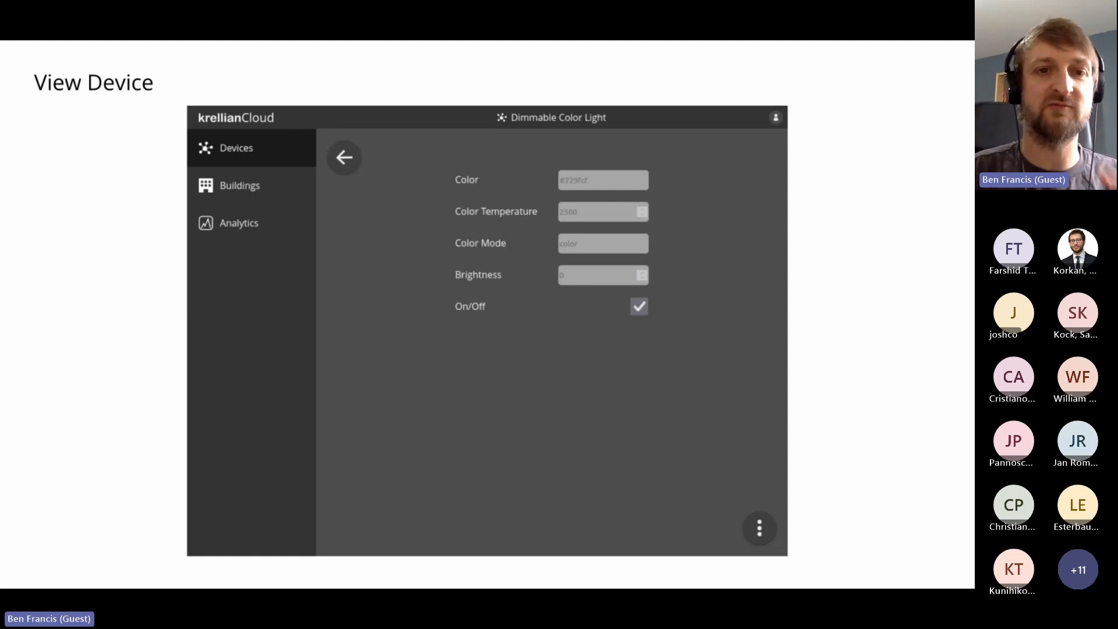
left_click(239, 185)
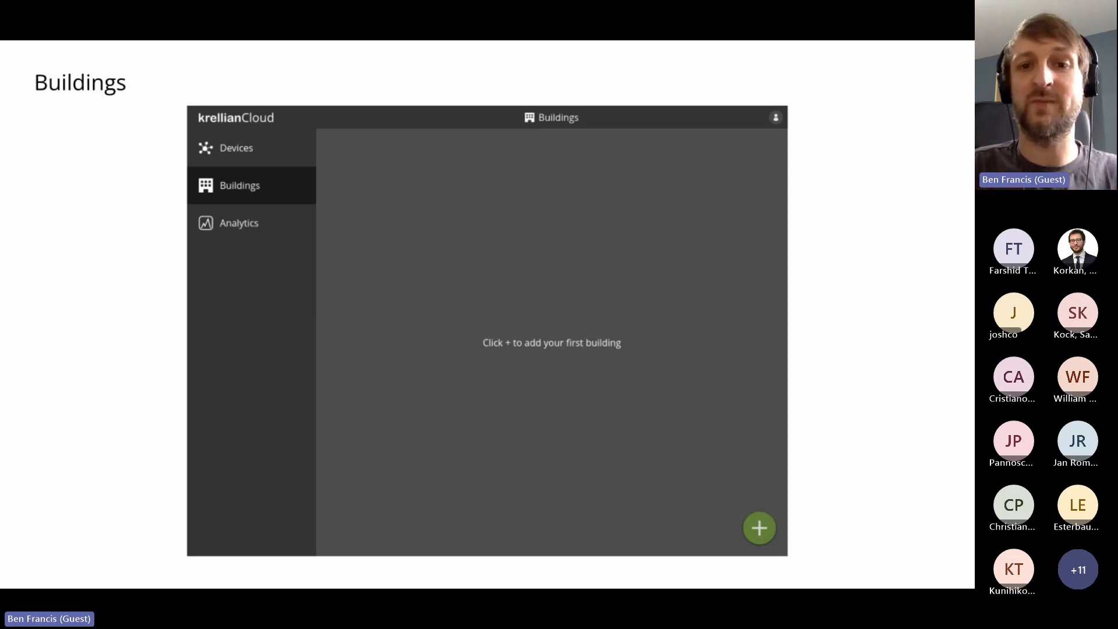
left_click(759, 527)
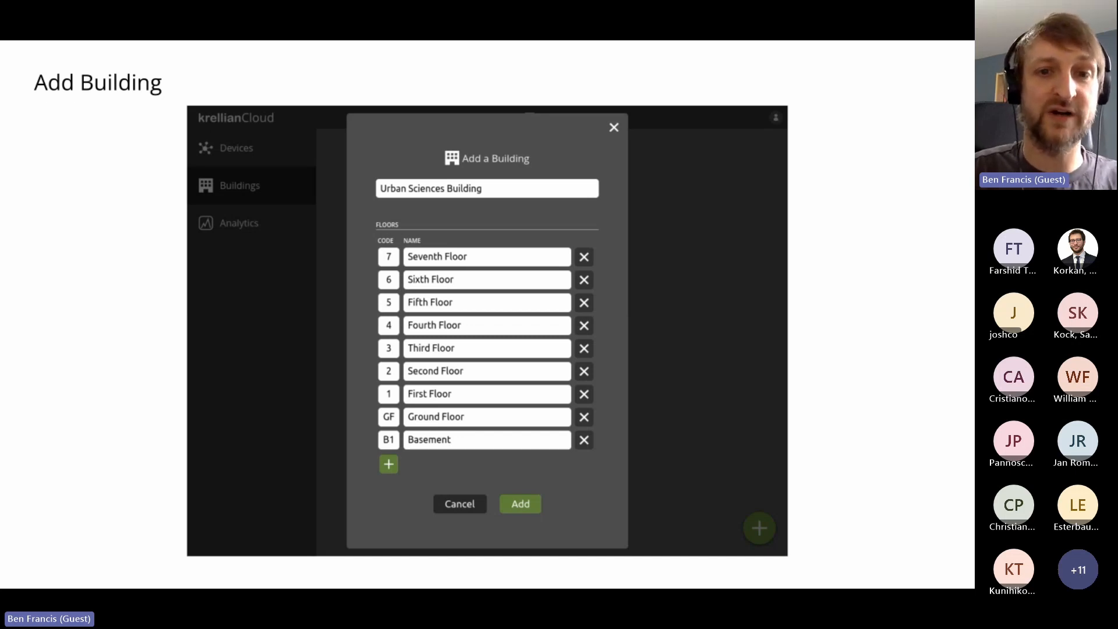
left_click(520, 503)
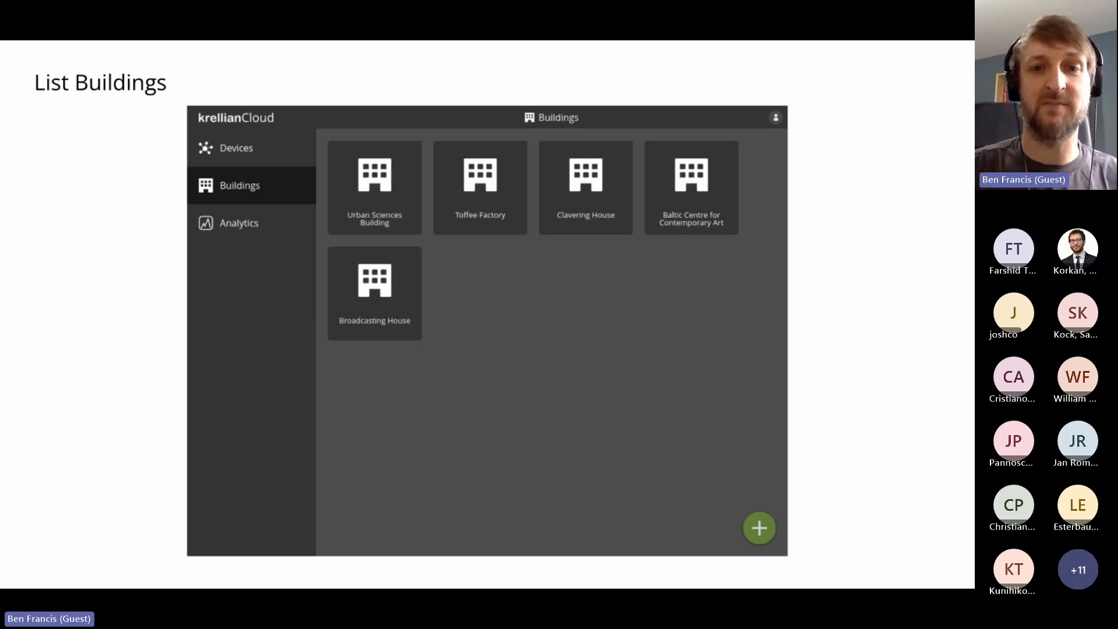
left_click(374, 175)
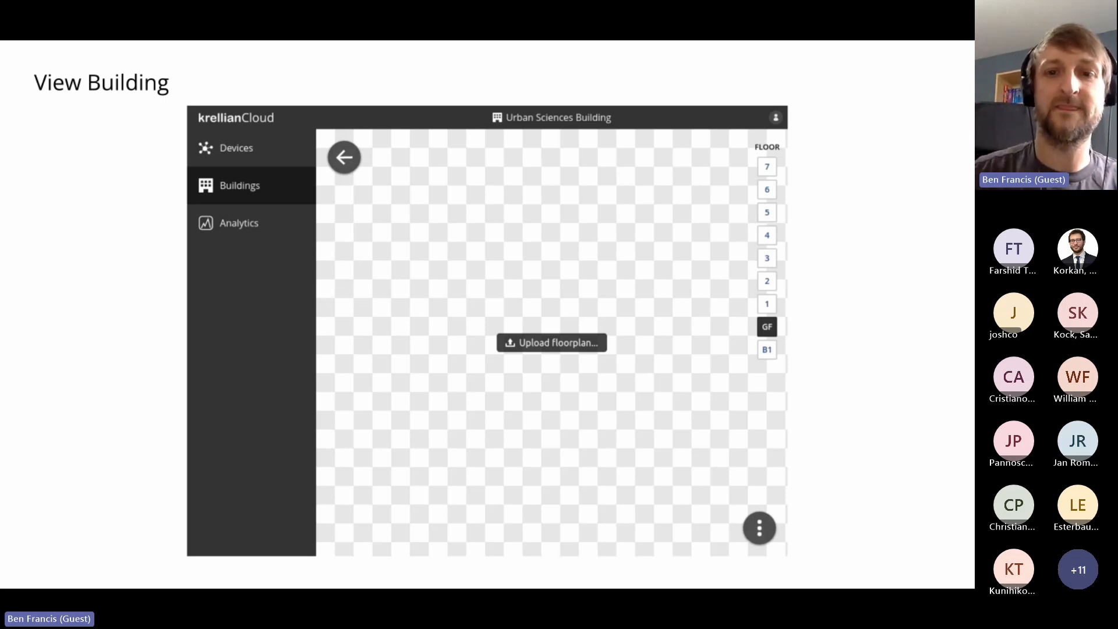
left_click(551, 342)
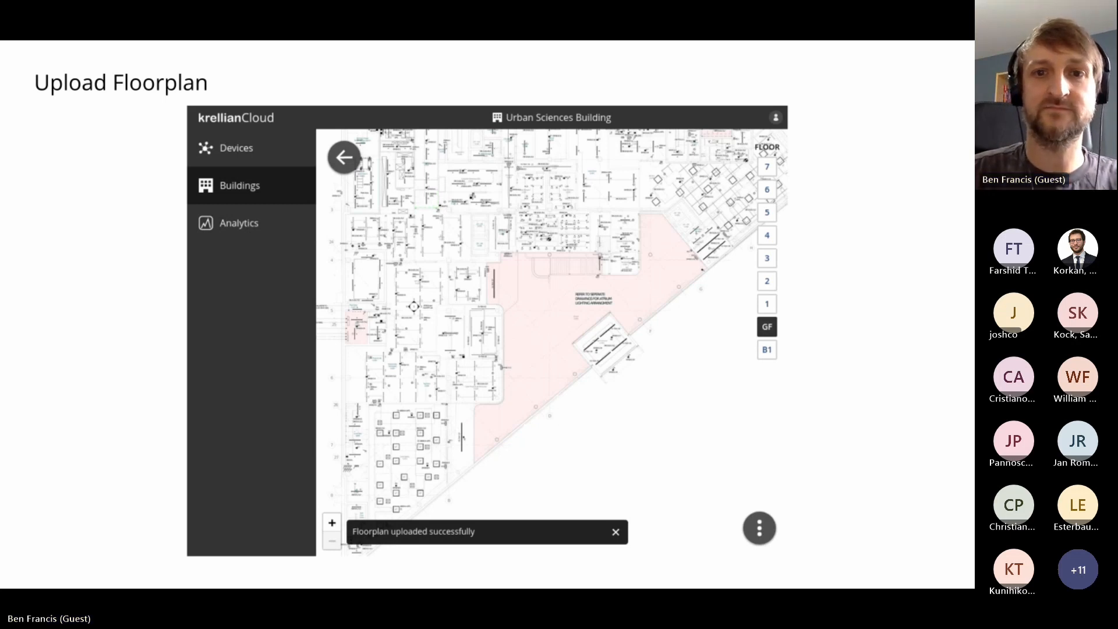
left_click(758, 528)
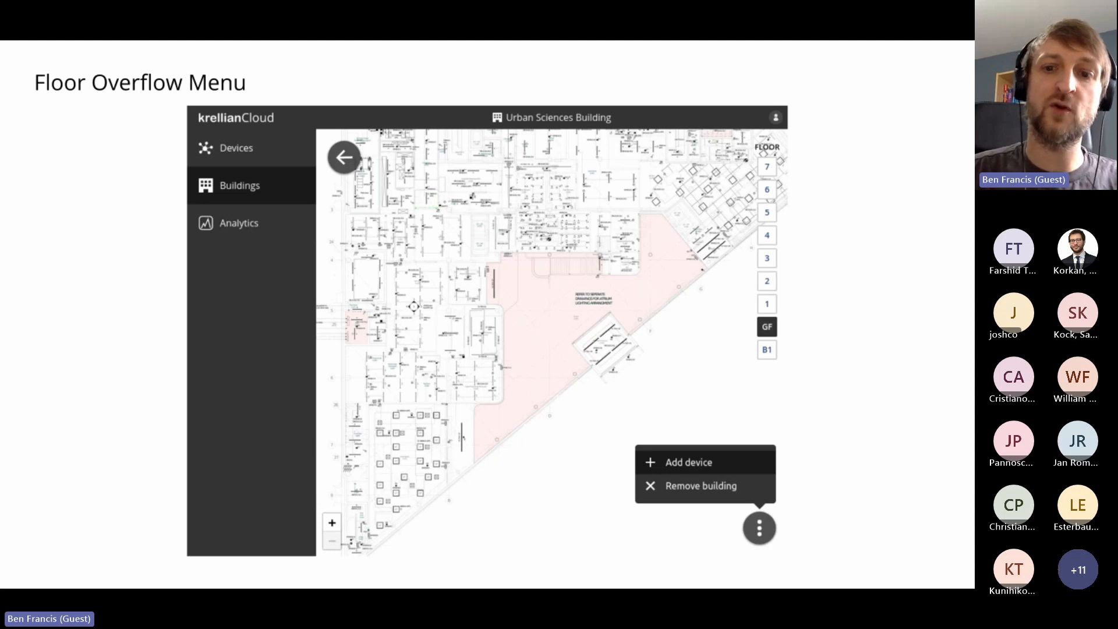
left_click(688, 461)
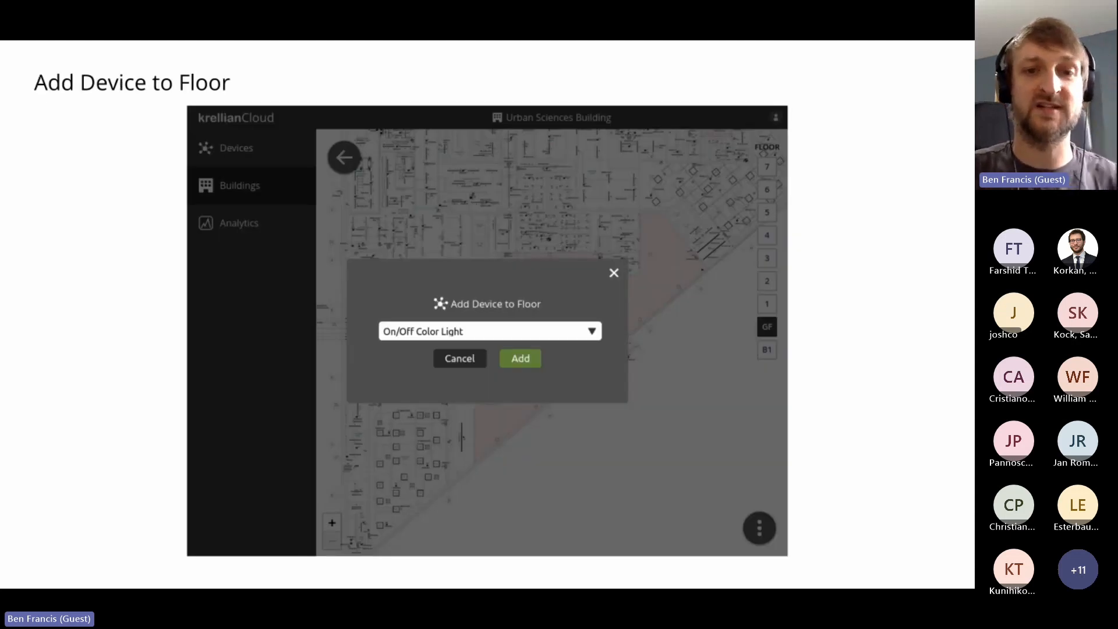
left_click(520, 358)
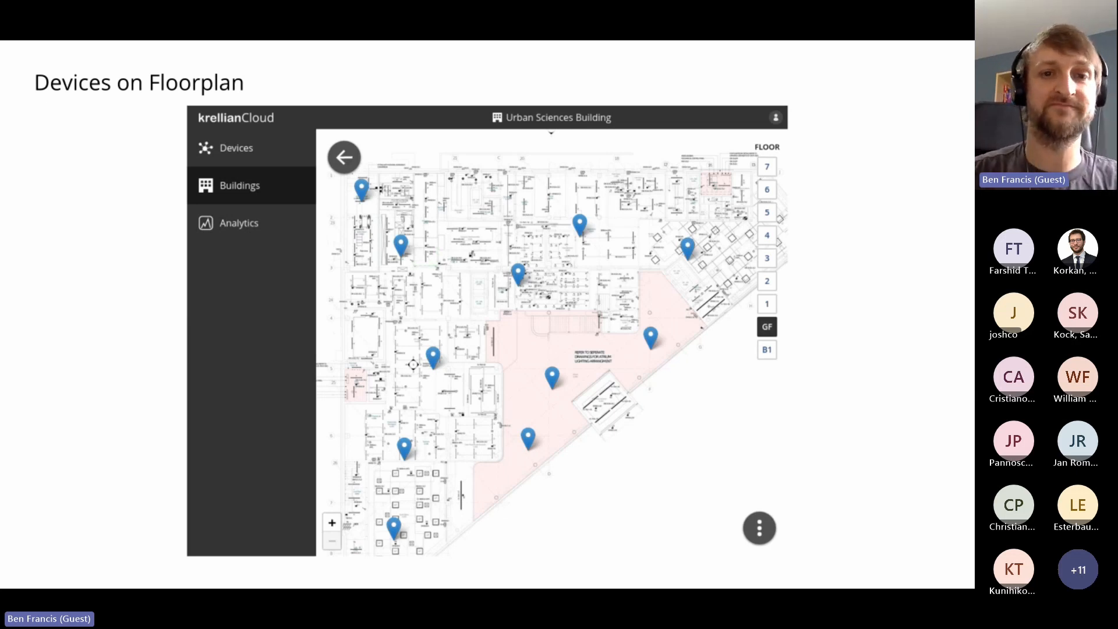
left_click(238, 222)
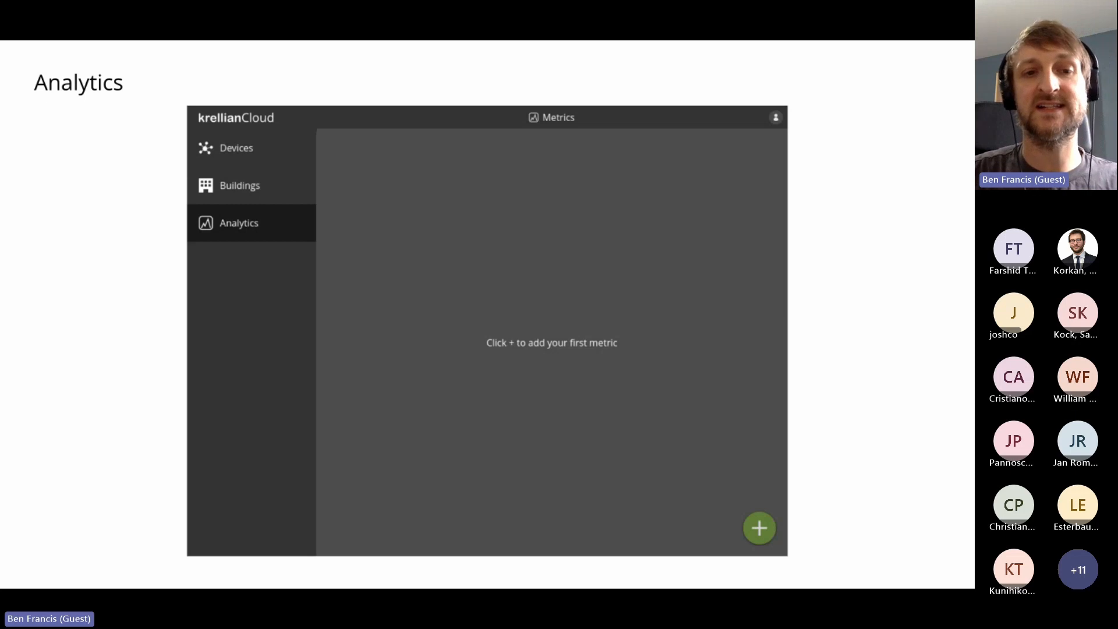
left_click(758, 527)
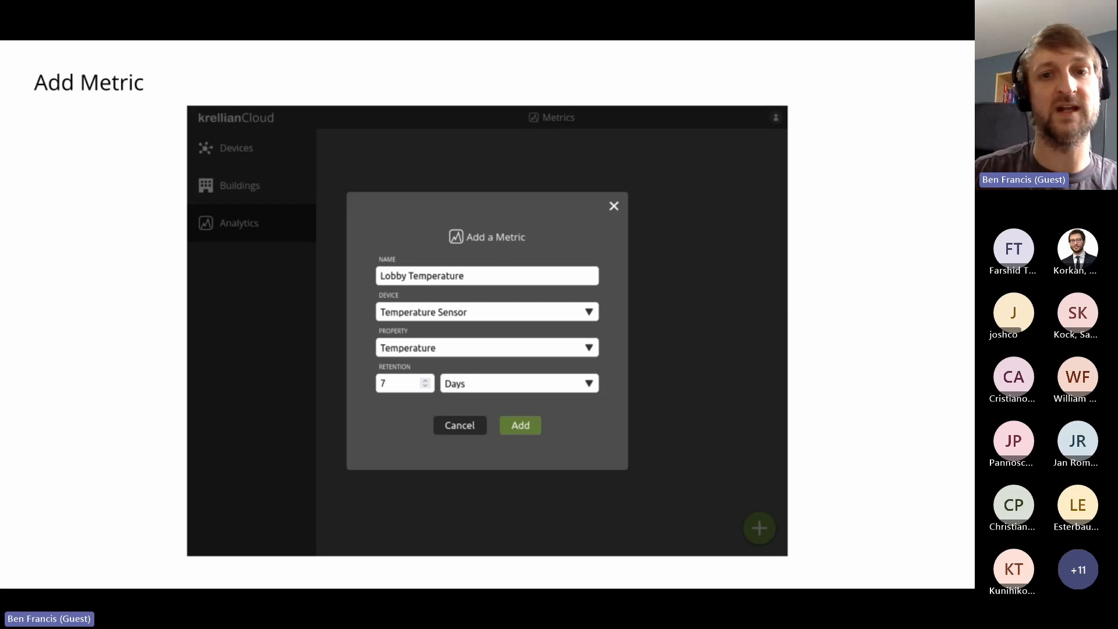
left_click(520, 425)
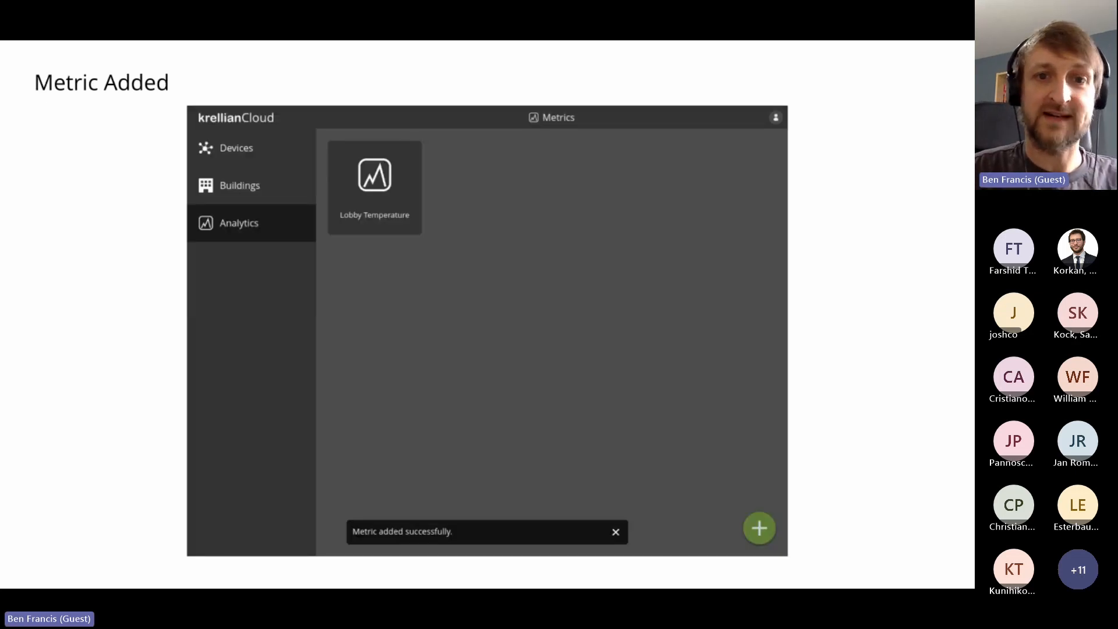
left_click(374, 178)
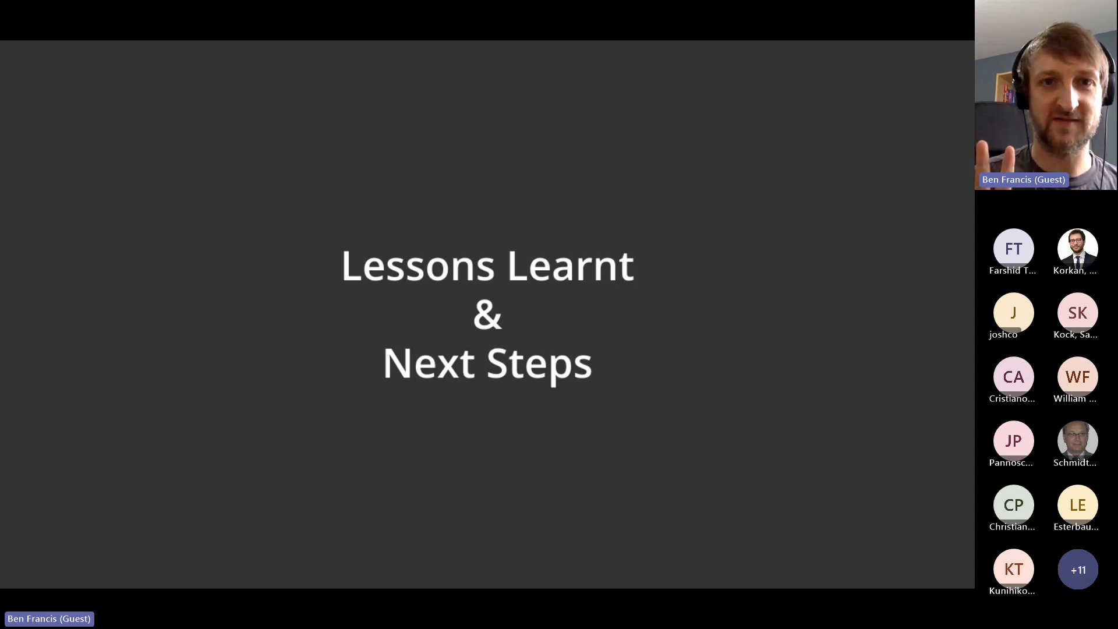
key("right")
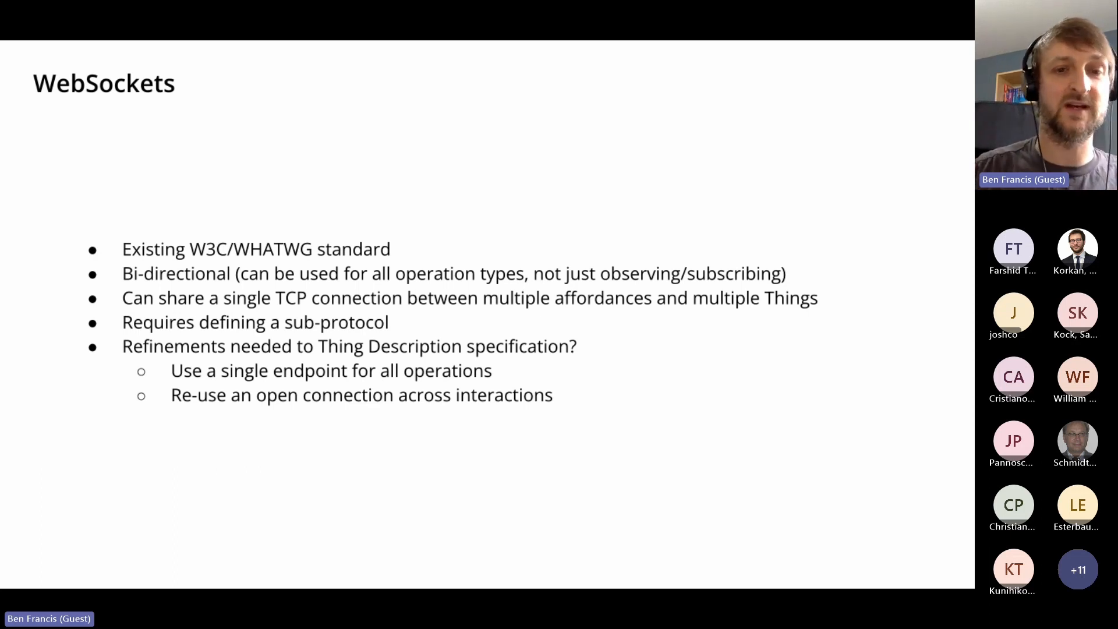
key("right")
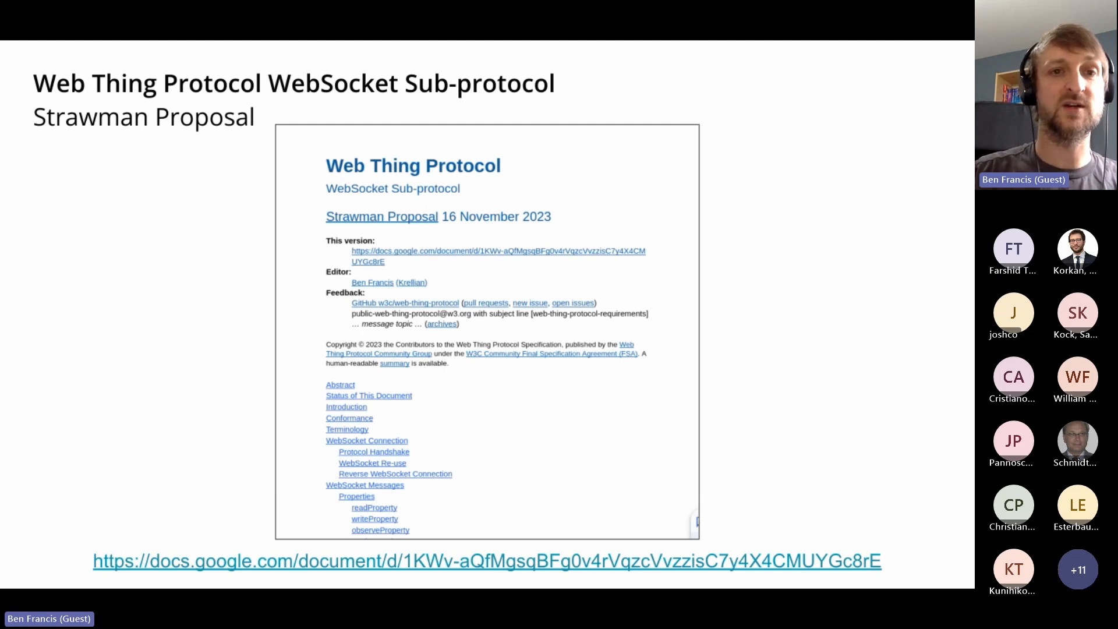
key("Right")
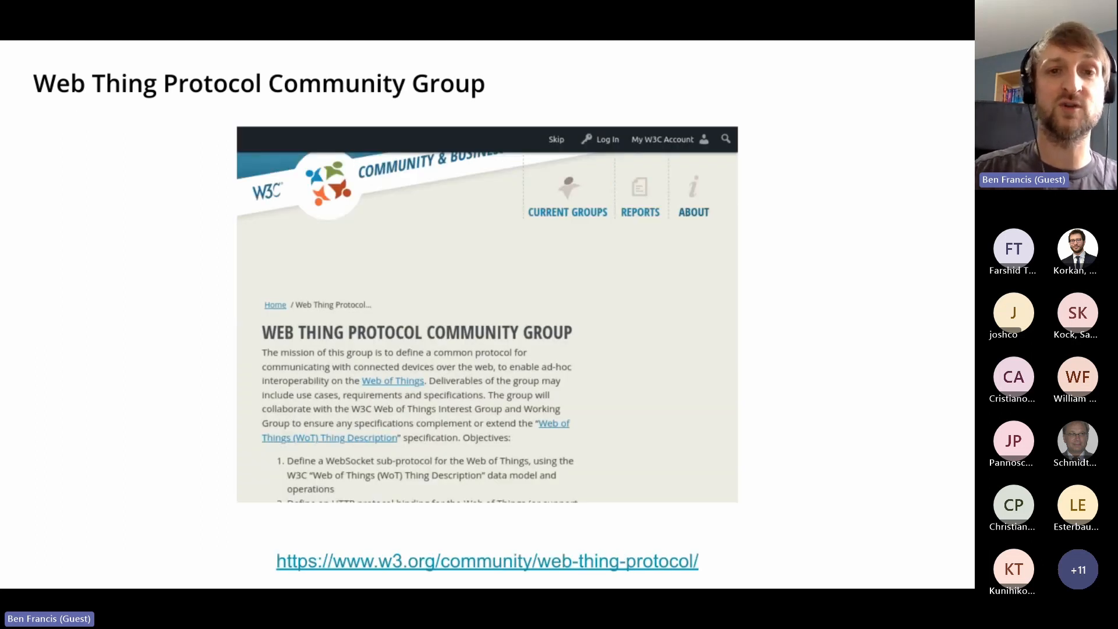
key("Right")
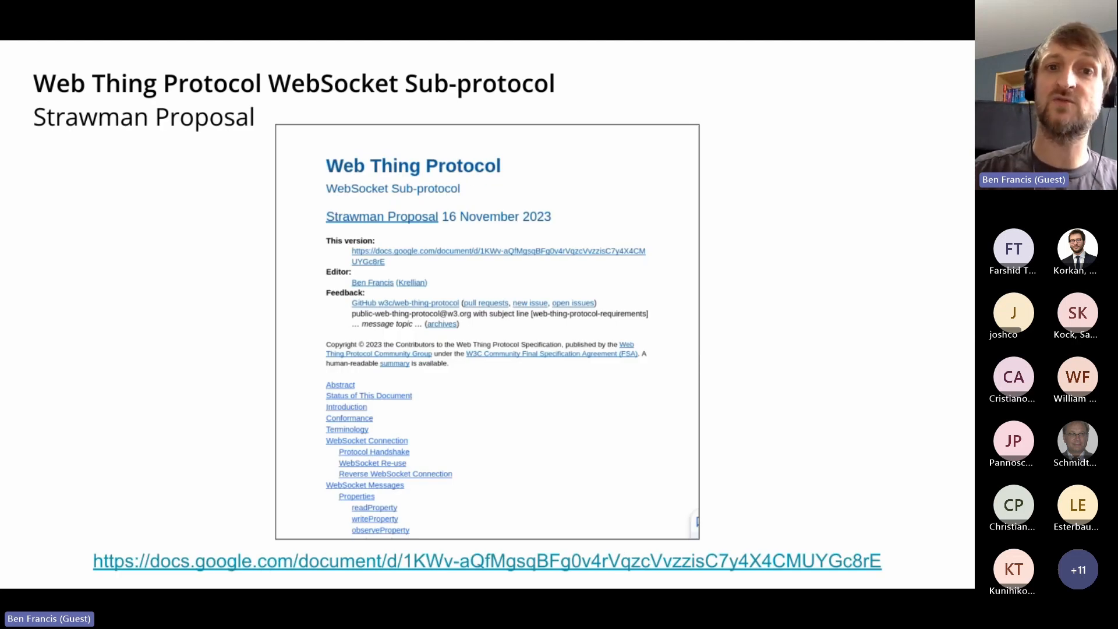